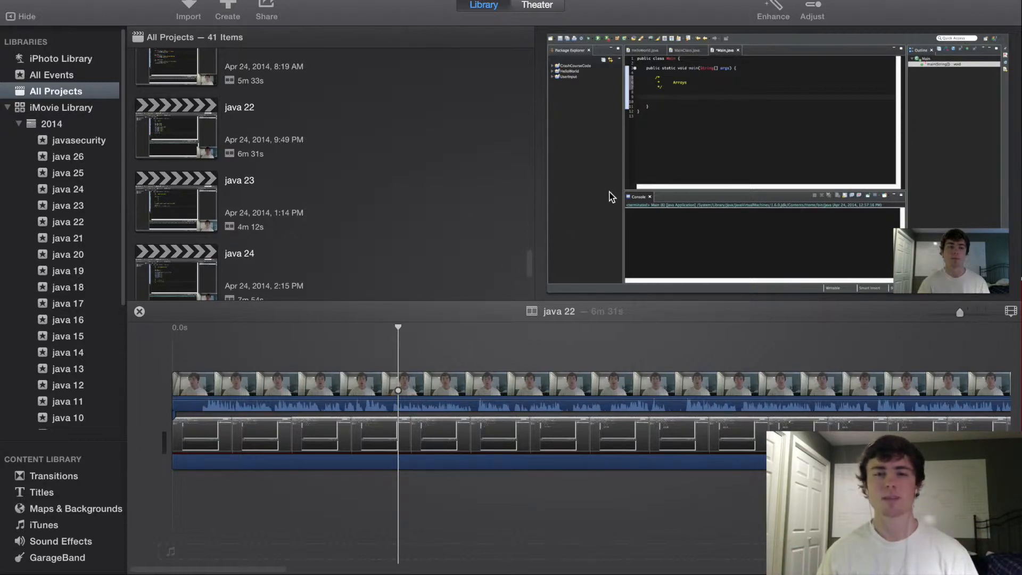
pyautogui.moveTo(399, 187)
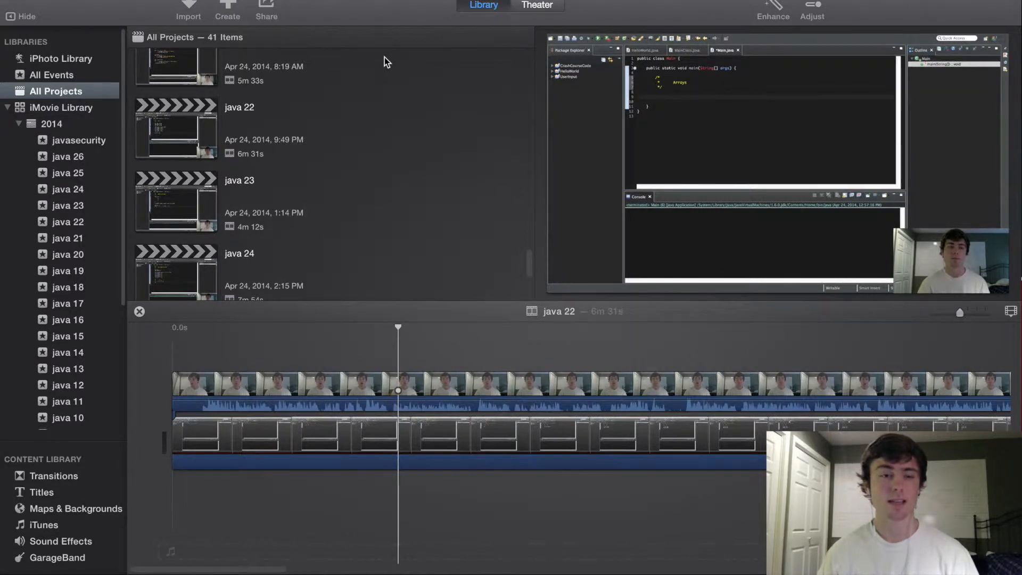
pyautogui.moveTo(138, 160)
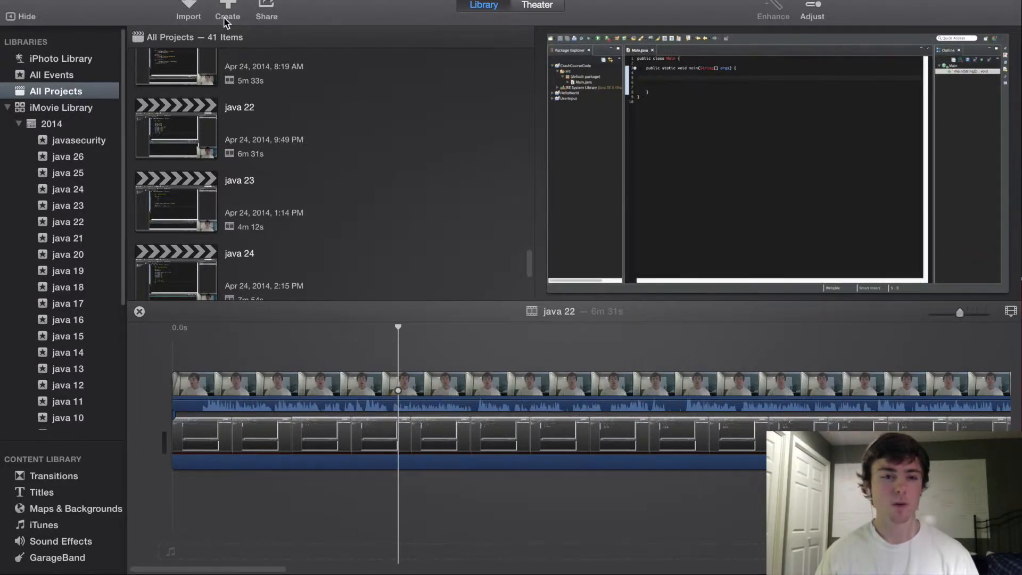
# Create a new no-theme movie project stored in the java 25 event.
pyautogui.click(228, 12)
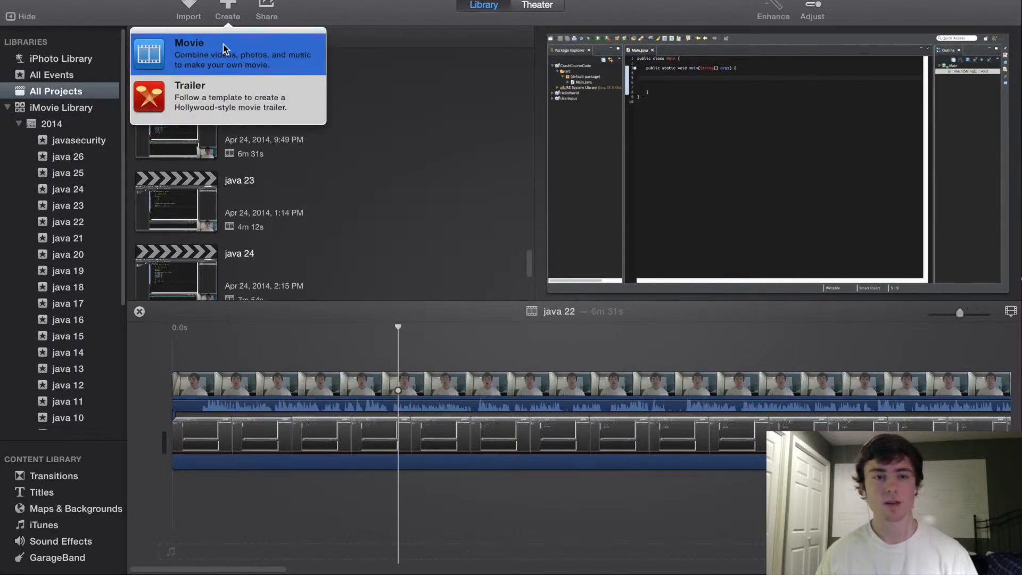
pyautogui.click(190, 54)
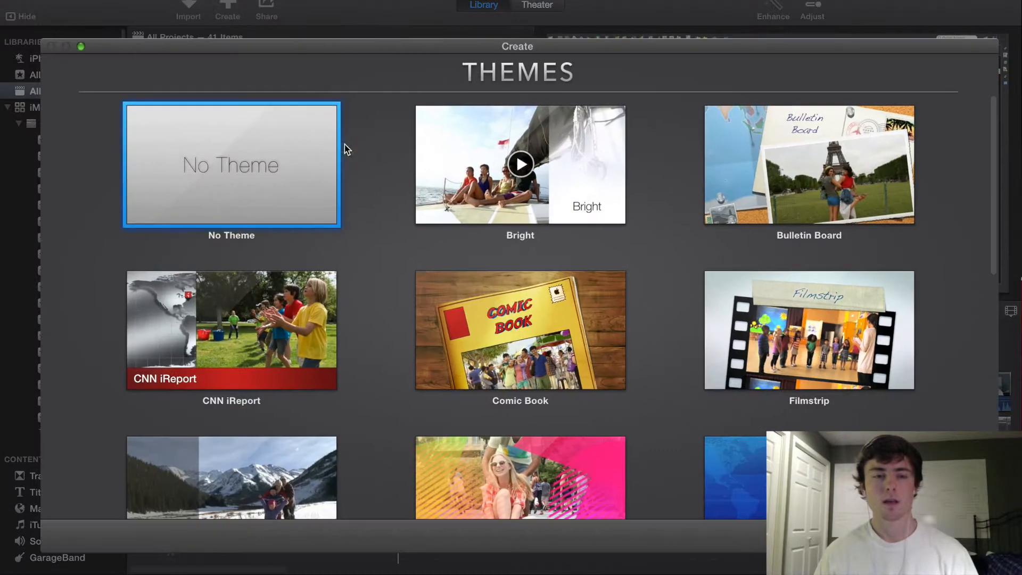
pyautogui.click(230, 164)
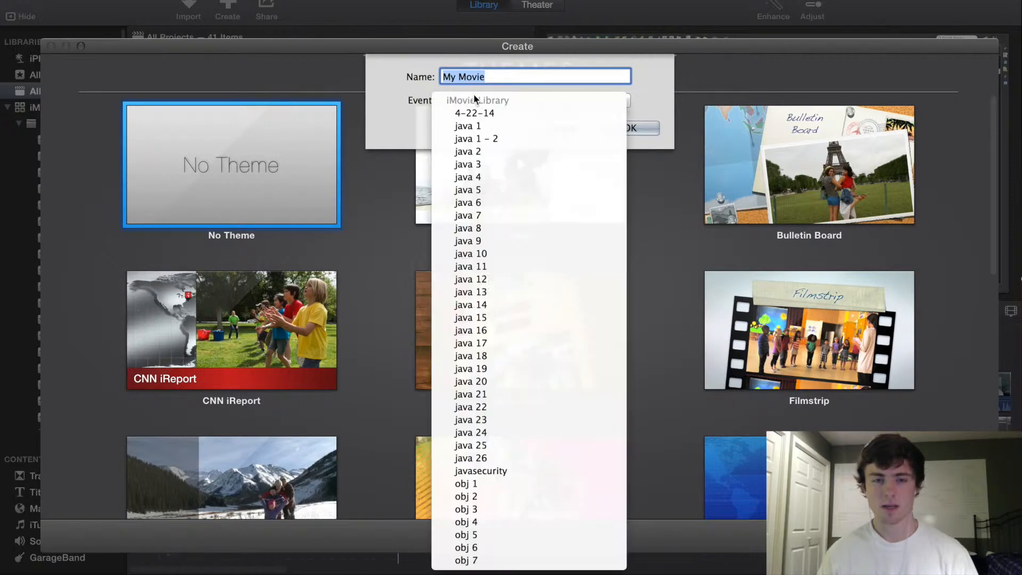
pyautogui.click(471, 445)
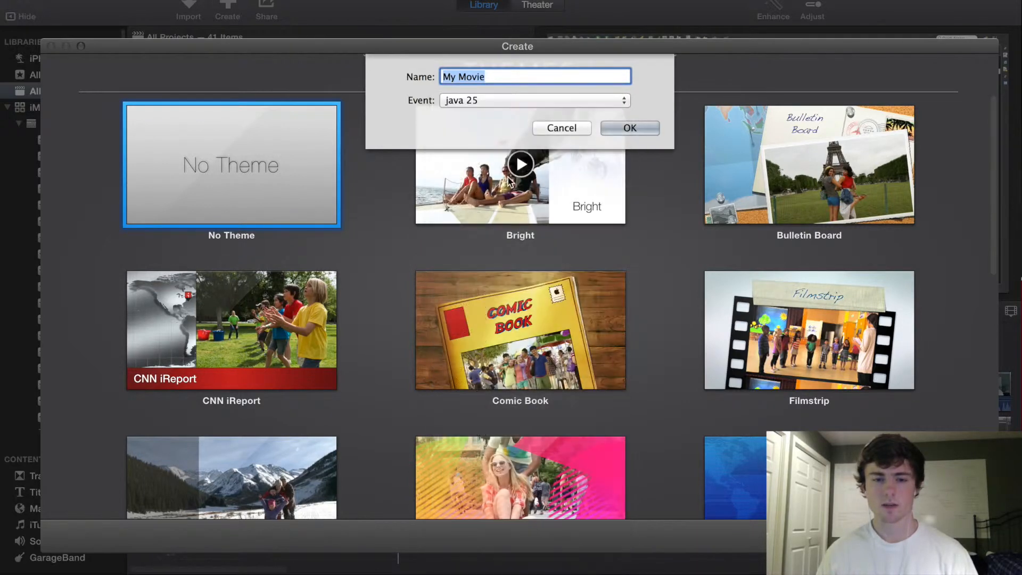
pyautogui.click(628, 128)
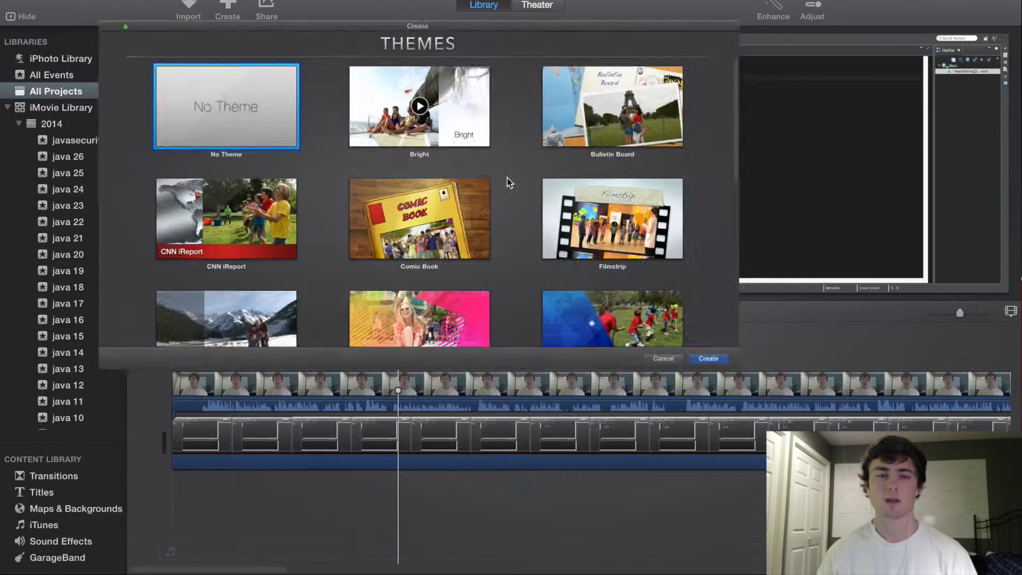
pyautogui.click(662, 358)
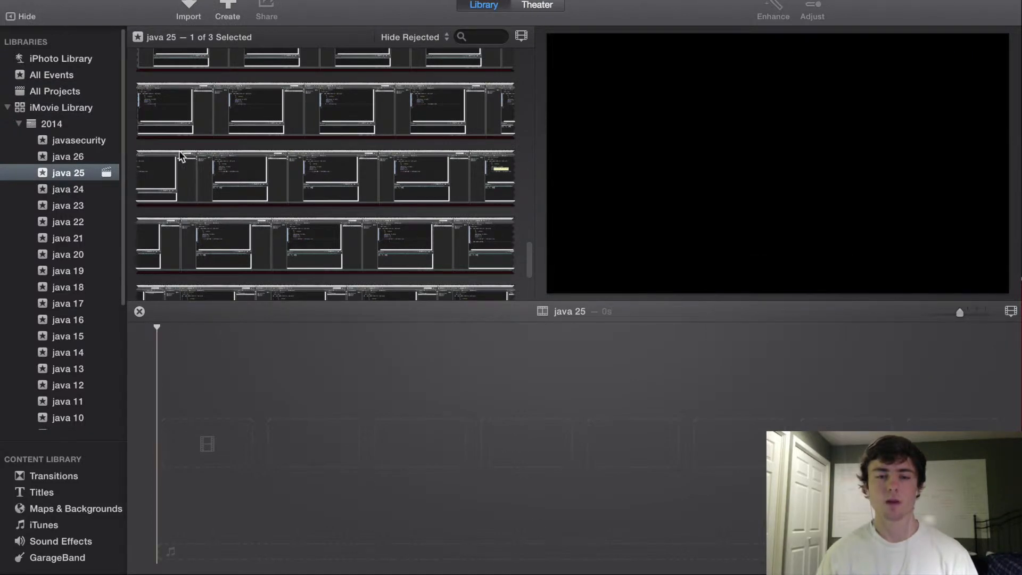
# Stack the webcam clip above the screen recording and open the overlay settings.
pyautogui.scroll(-3)
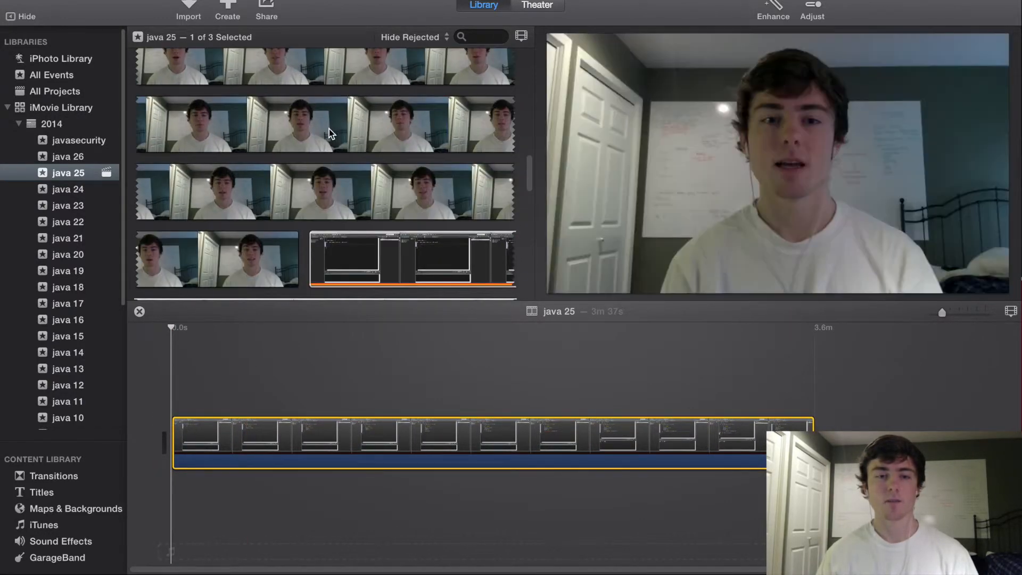
pyautogui.click(228, 284)
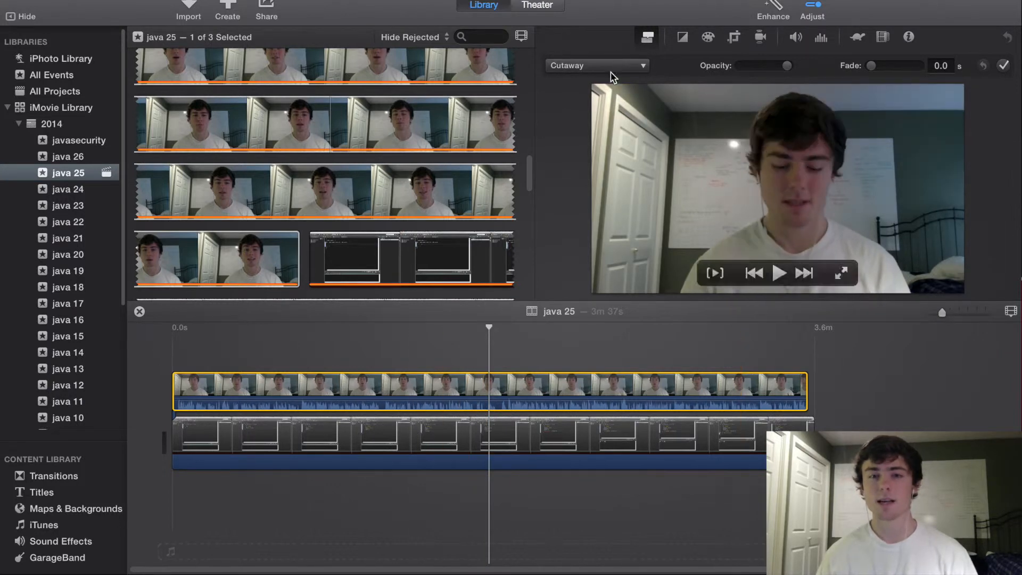
# Set the overlay to Picture in Picture and move the inset bottom-right.
pyautogui.click(596, 65)
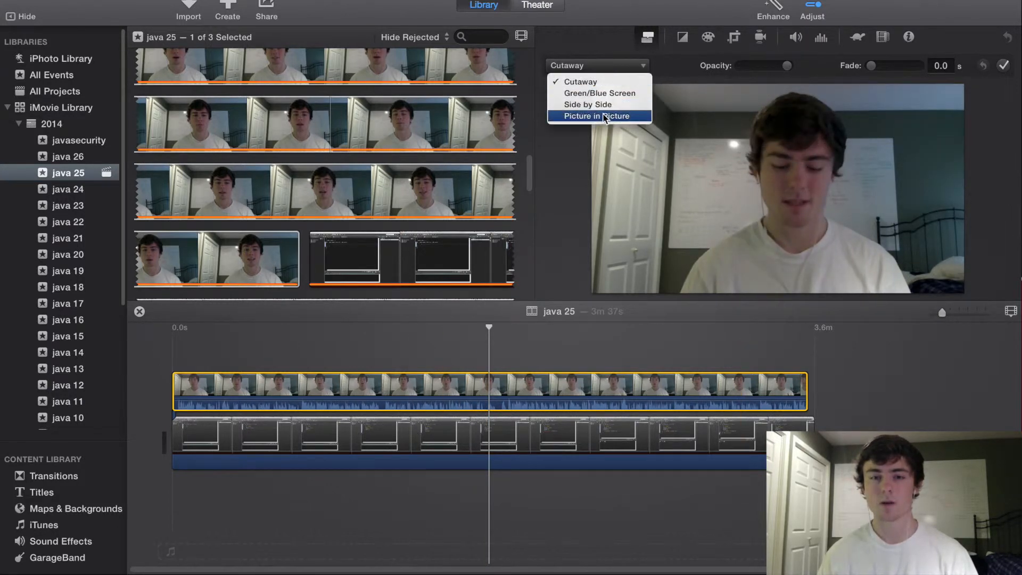
pyautogui.click(598, 116)
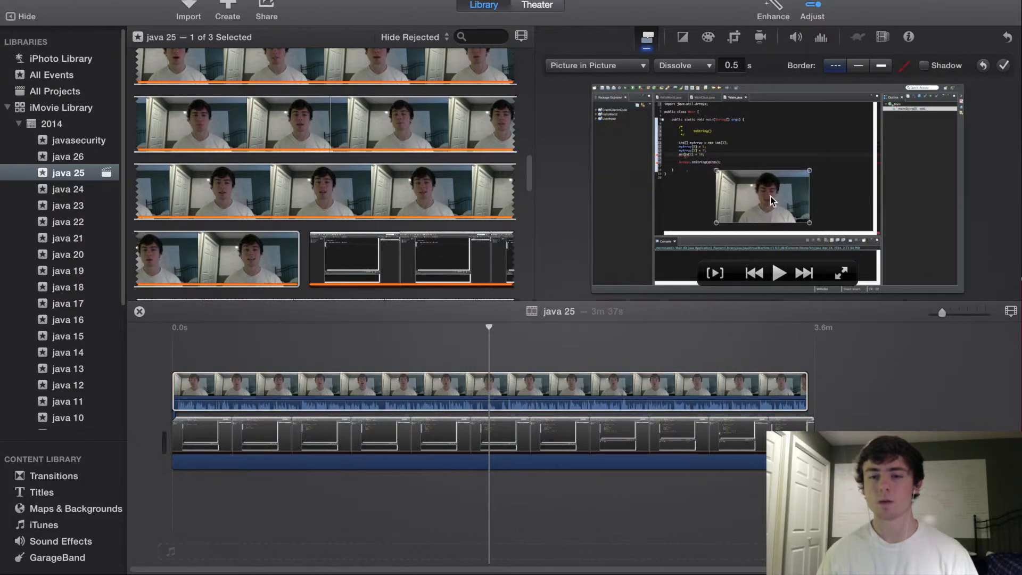
pyautogui.moveTo(763, 198); pyautogui.dragTo(886, 265)
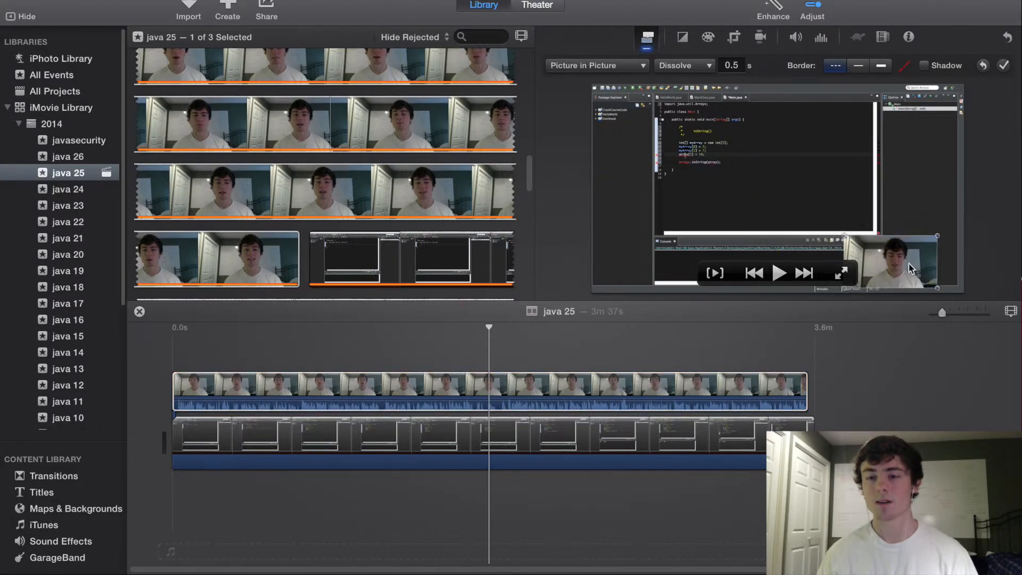